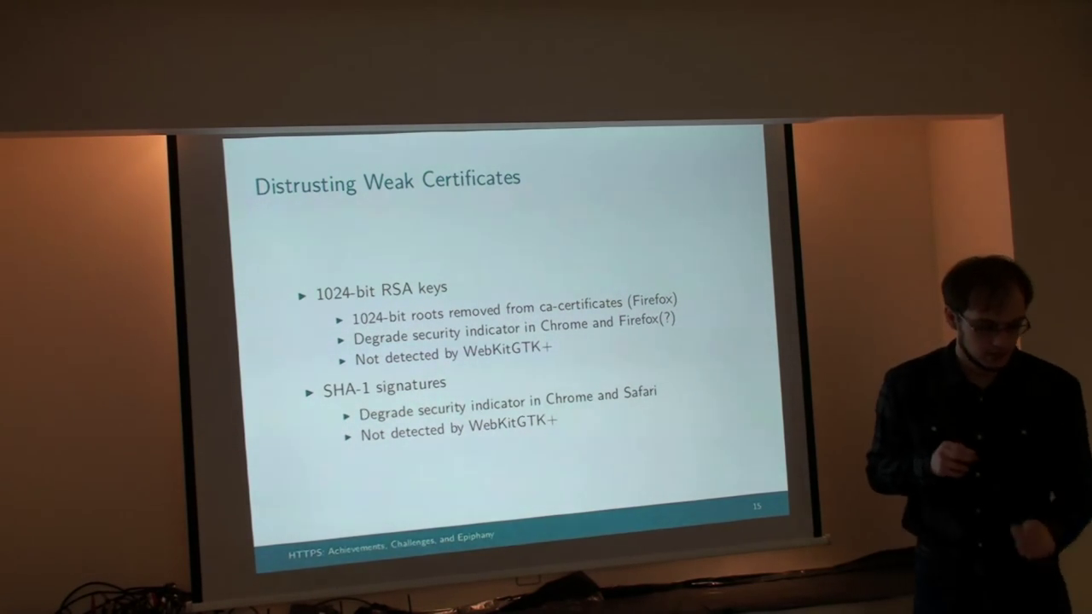
{"action": "key", "text": "Right"}
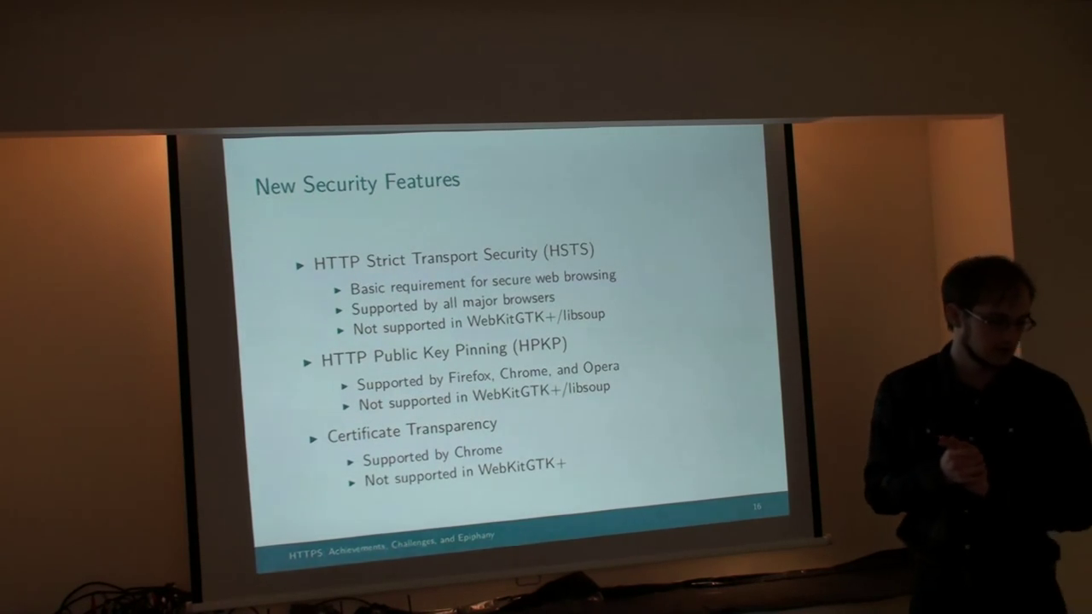